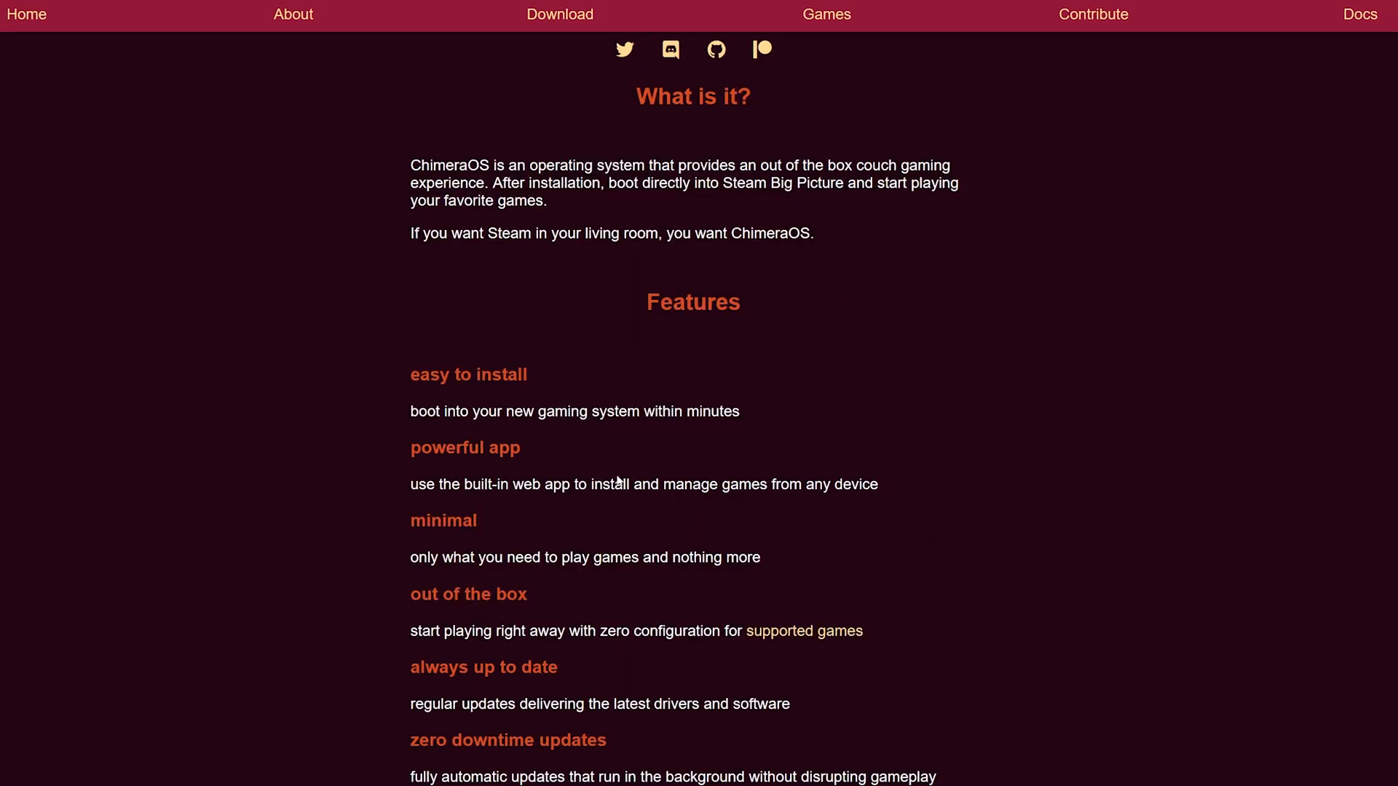
Scroll through the ChimeraOS Features list, then go to the Docs wiki
{"action": "scroll", "scroll_direction": "down", "scroll_amount": 3}
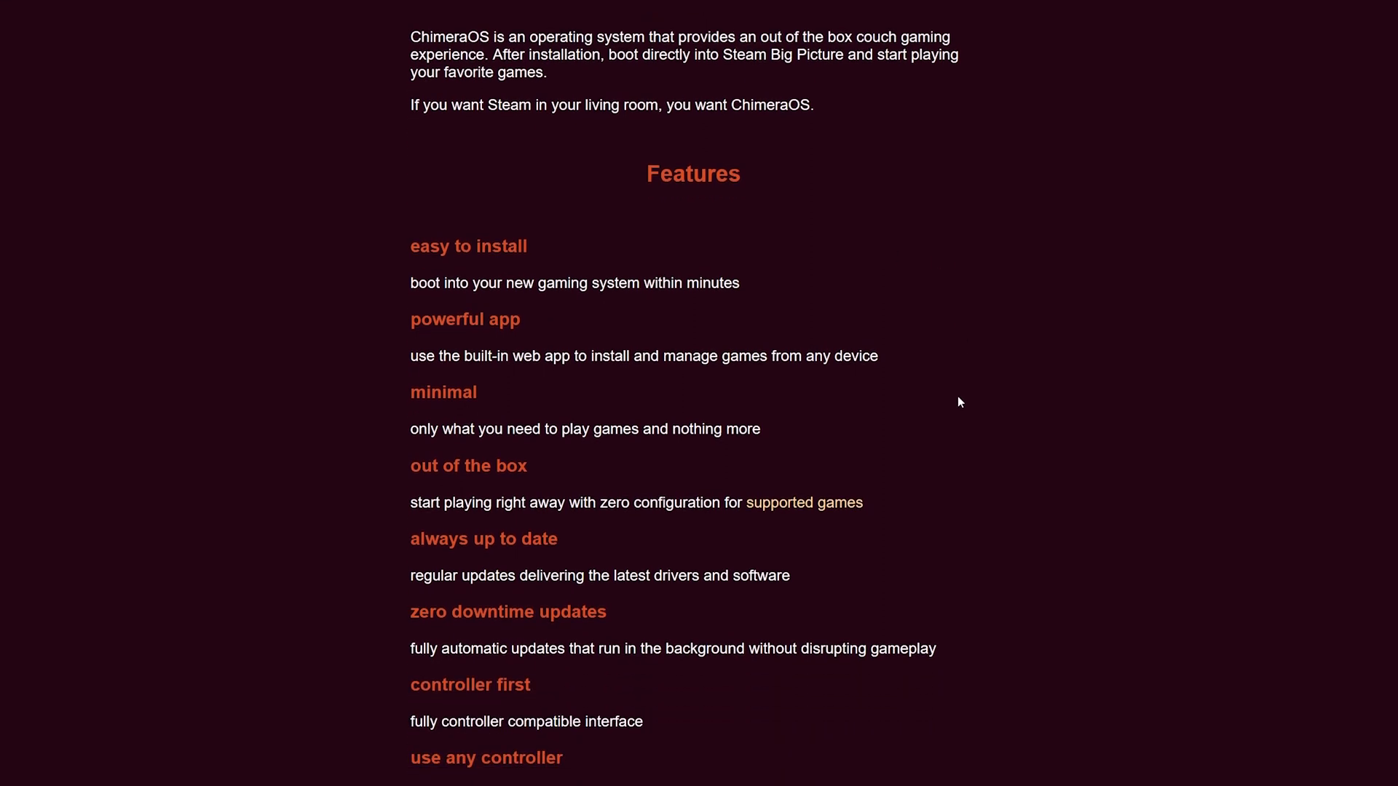
{"action": "scroll", "scroll_direction": "down", "scroll_amount": 3}
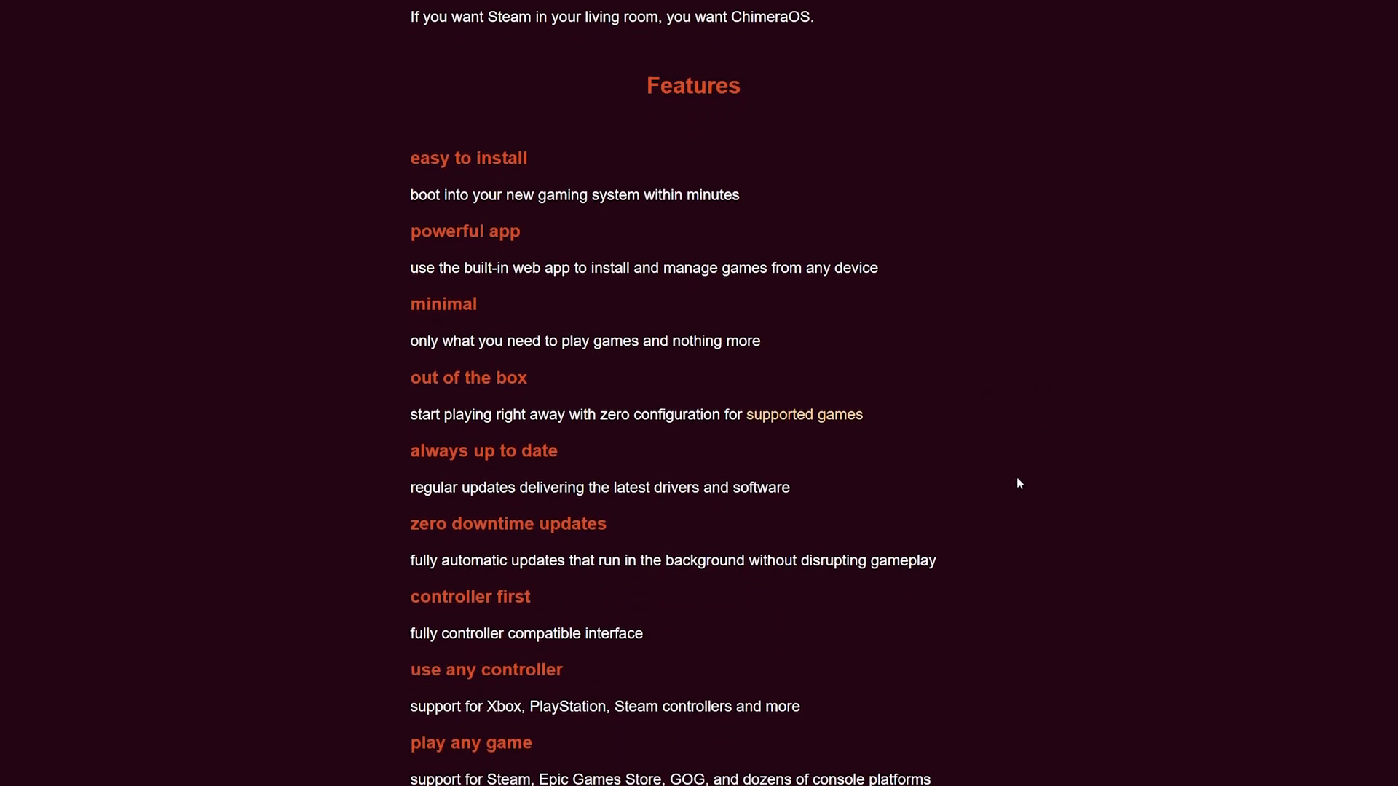
{"action": "mouse_move", "coordinate": [1014, 499]}
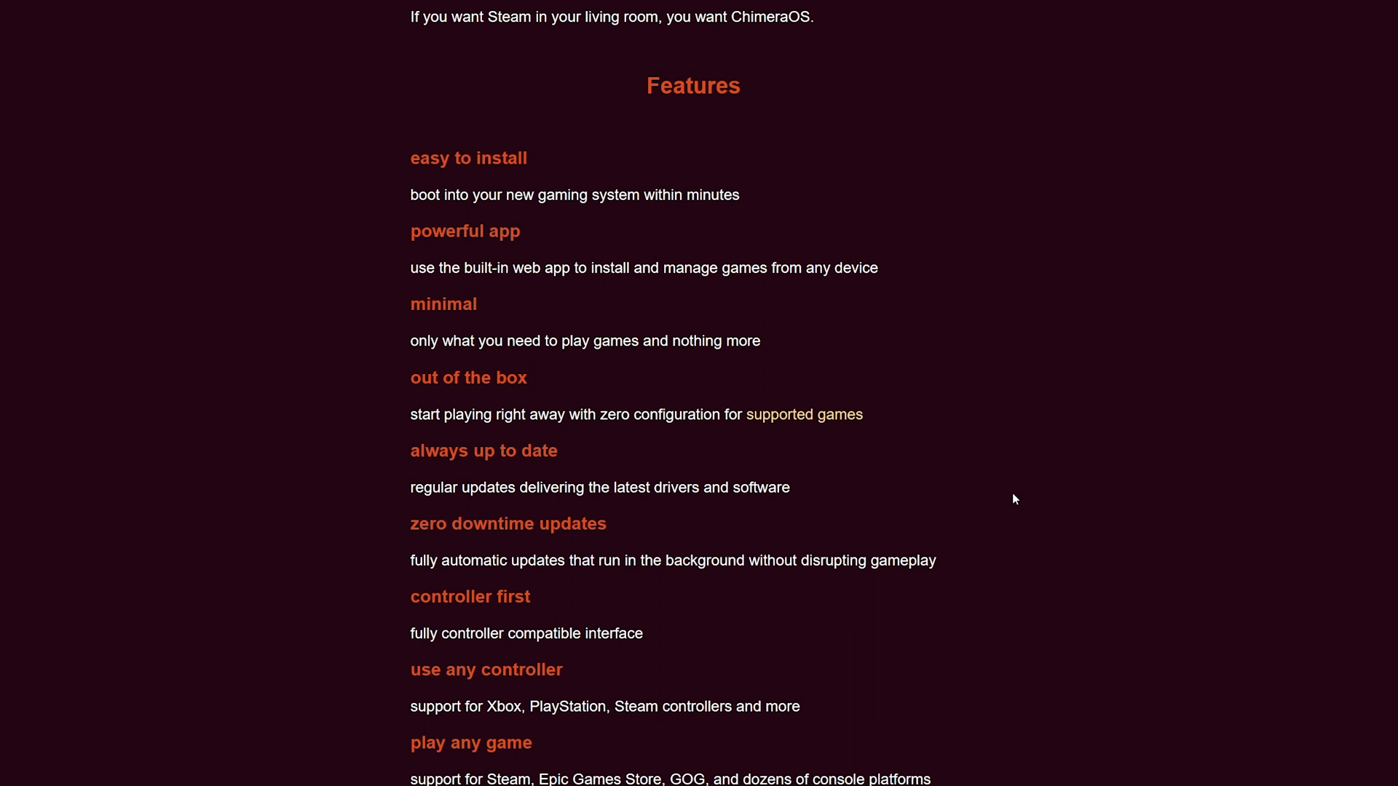
{"action": "mouse_move", "coordinate": [1010, 499]}
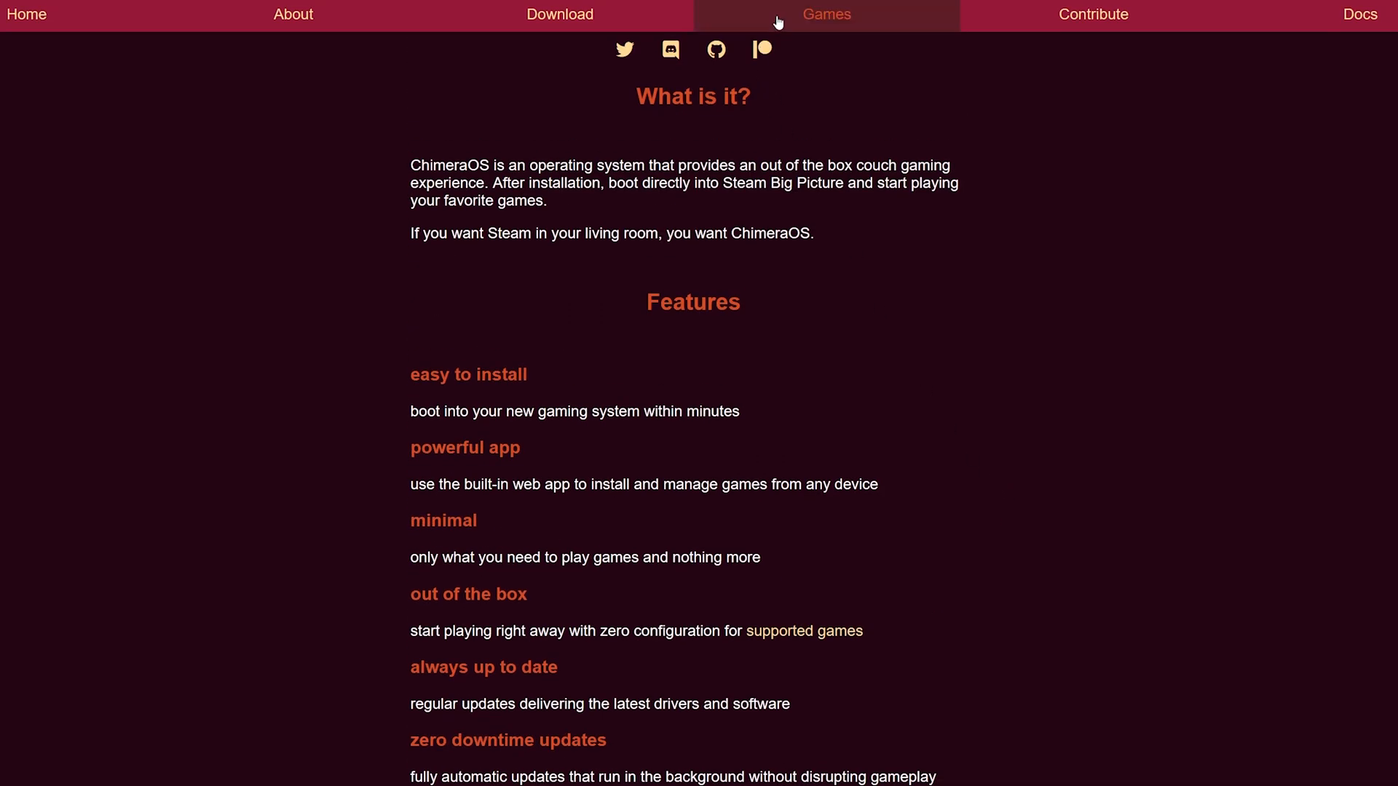
{"action": "mouse_move", "coordinate": [310, 19]}
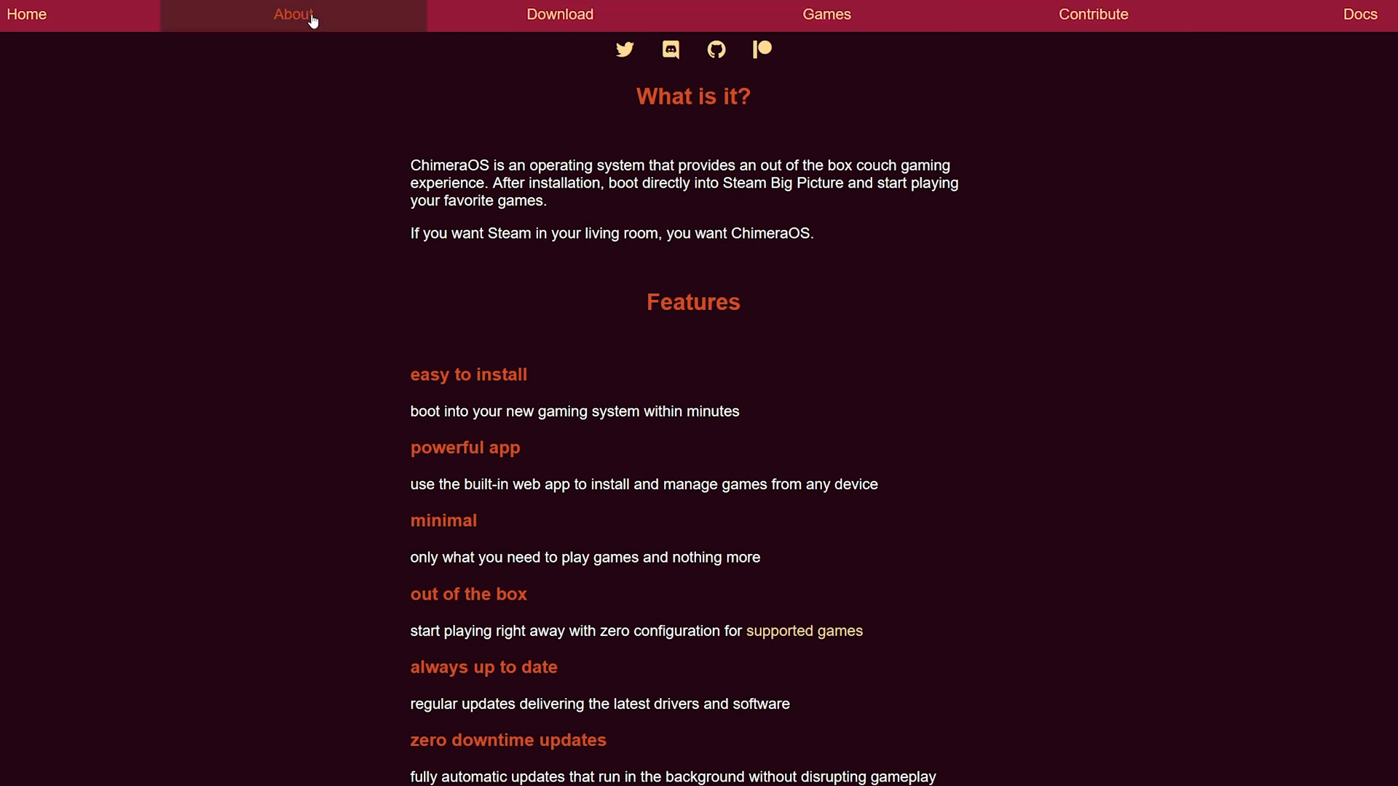
{"action": "mouse_move", "coordinate": [1071, 25]}
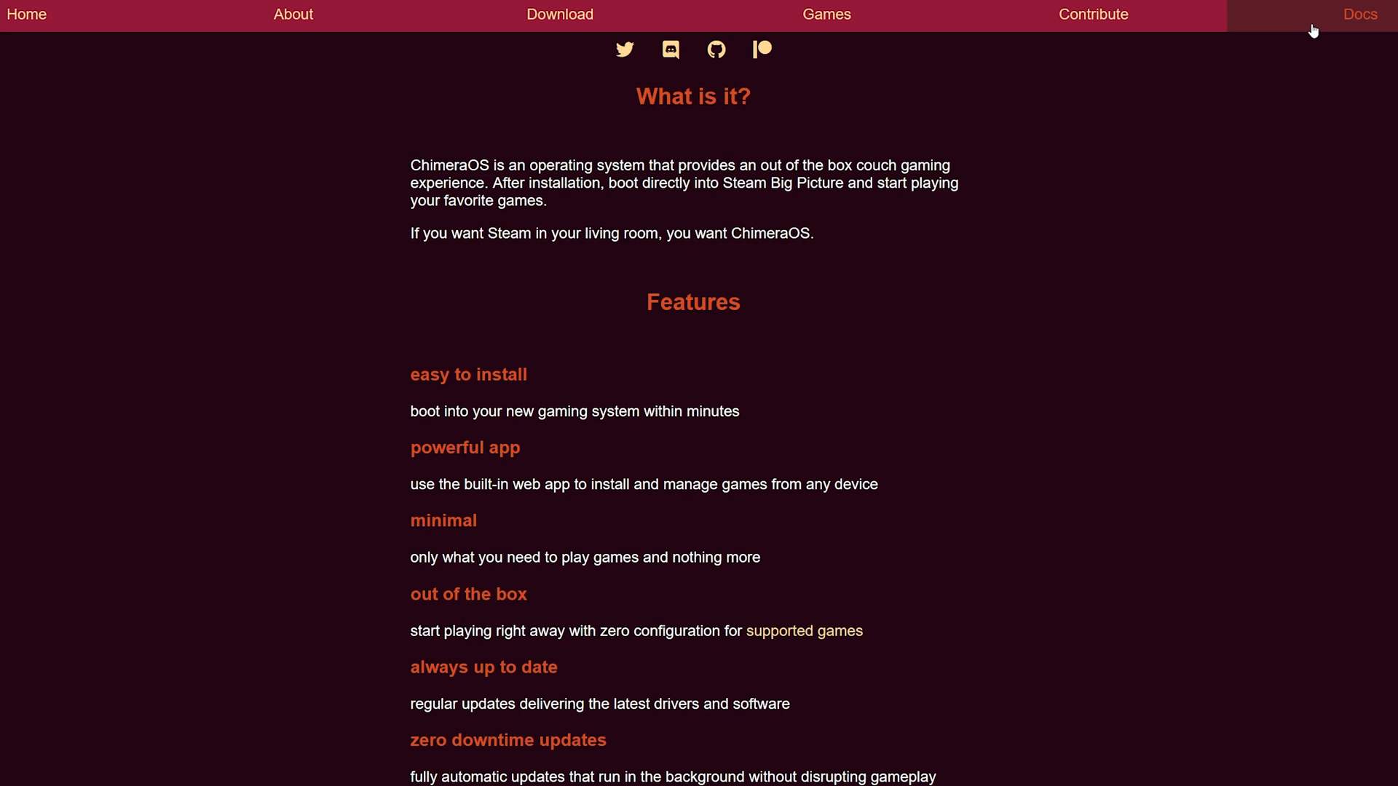
{"action": "mouse_move", "coordinate": [1334, 21]}
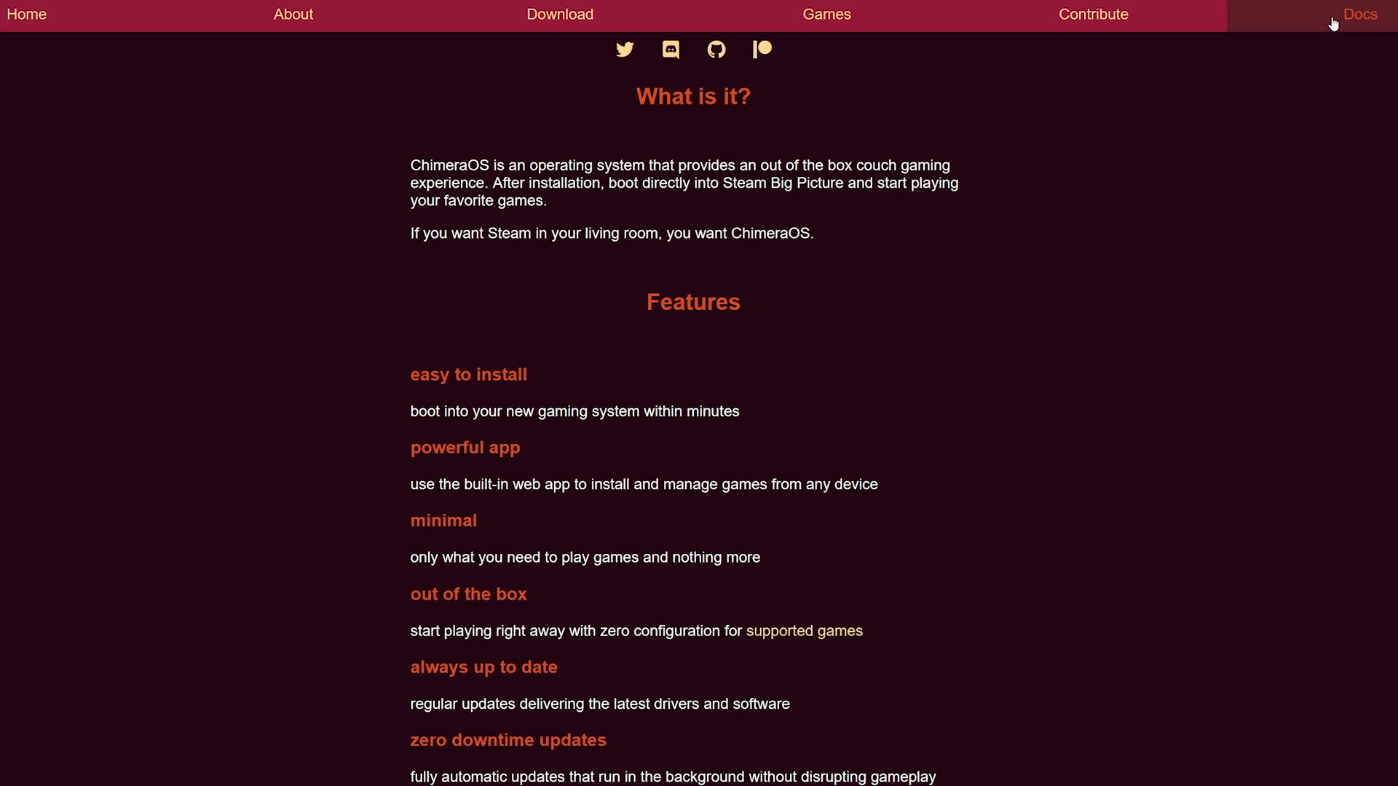
{"action": "left_click", "coordinate": [1364, 15]}
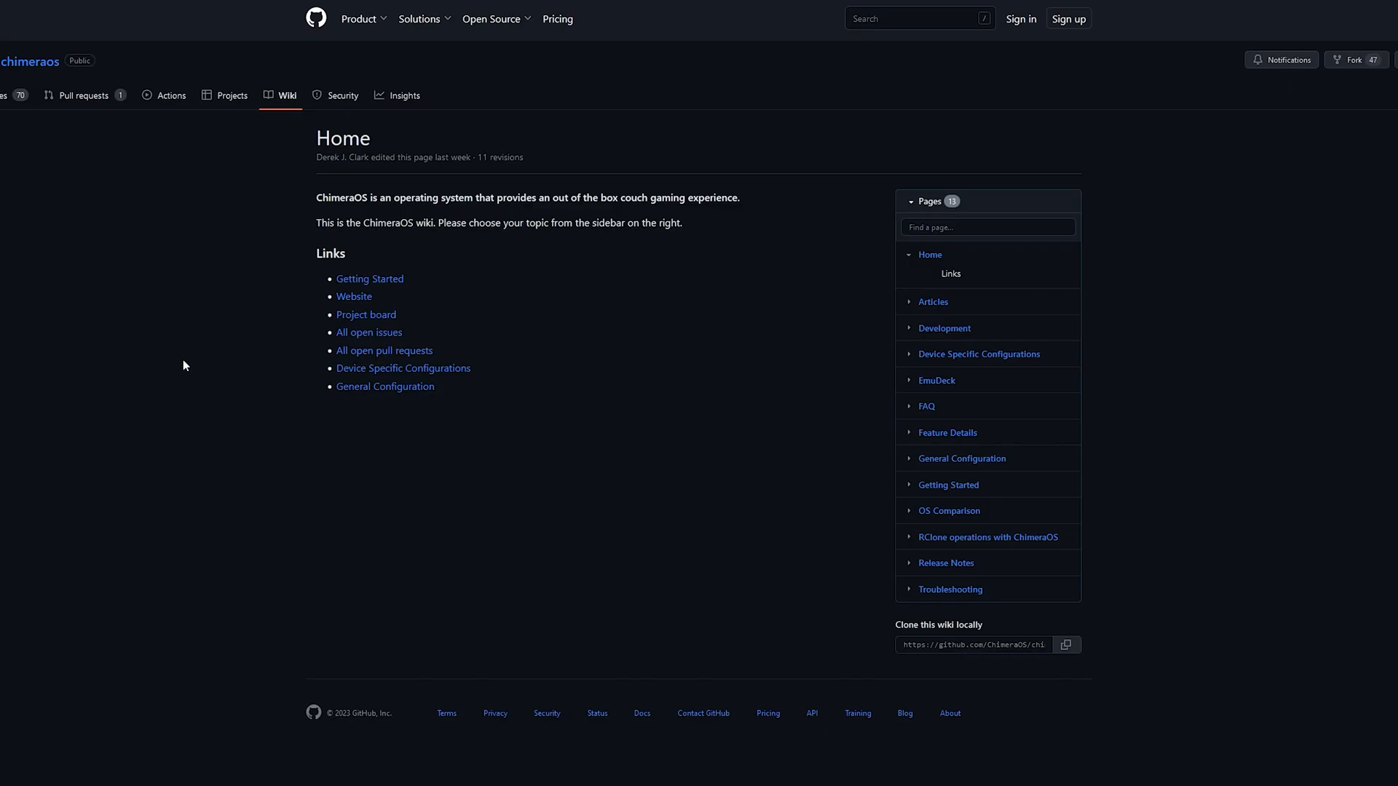
{"action": "mouse_move", "coordinate": [374, 281]}
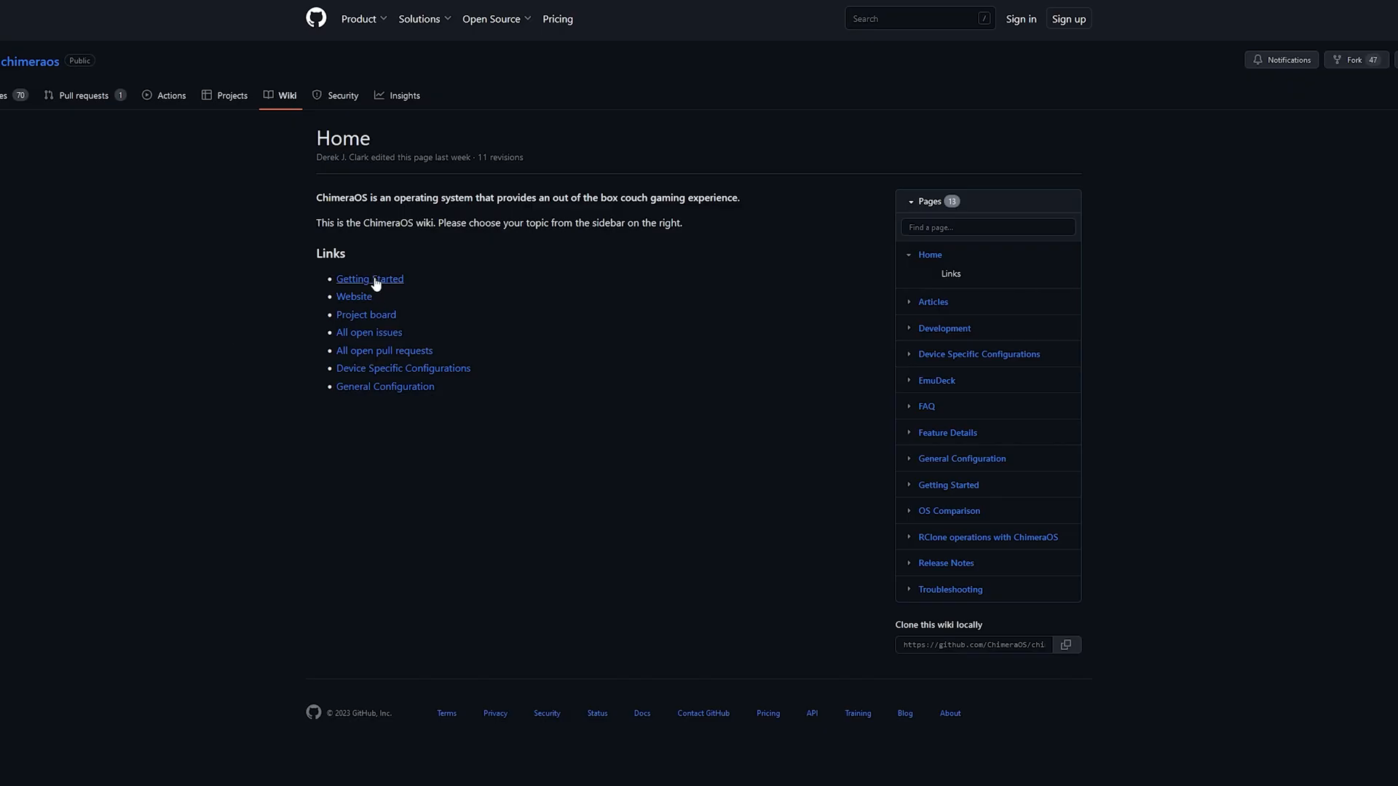
Open the wiki's Getting Started page and scroll to its non-Steam software and emulation sections
{"action": "left_click", "coordinate": [369, 279]}
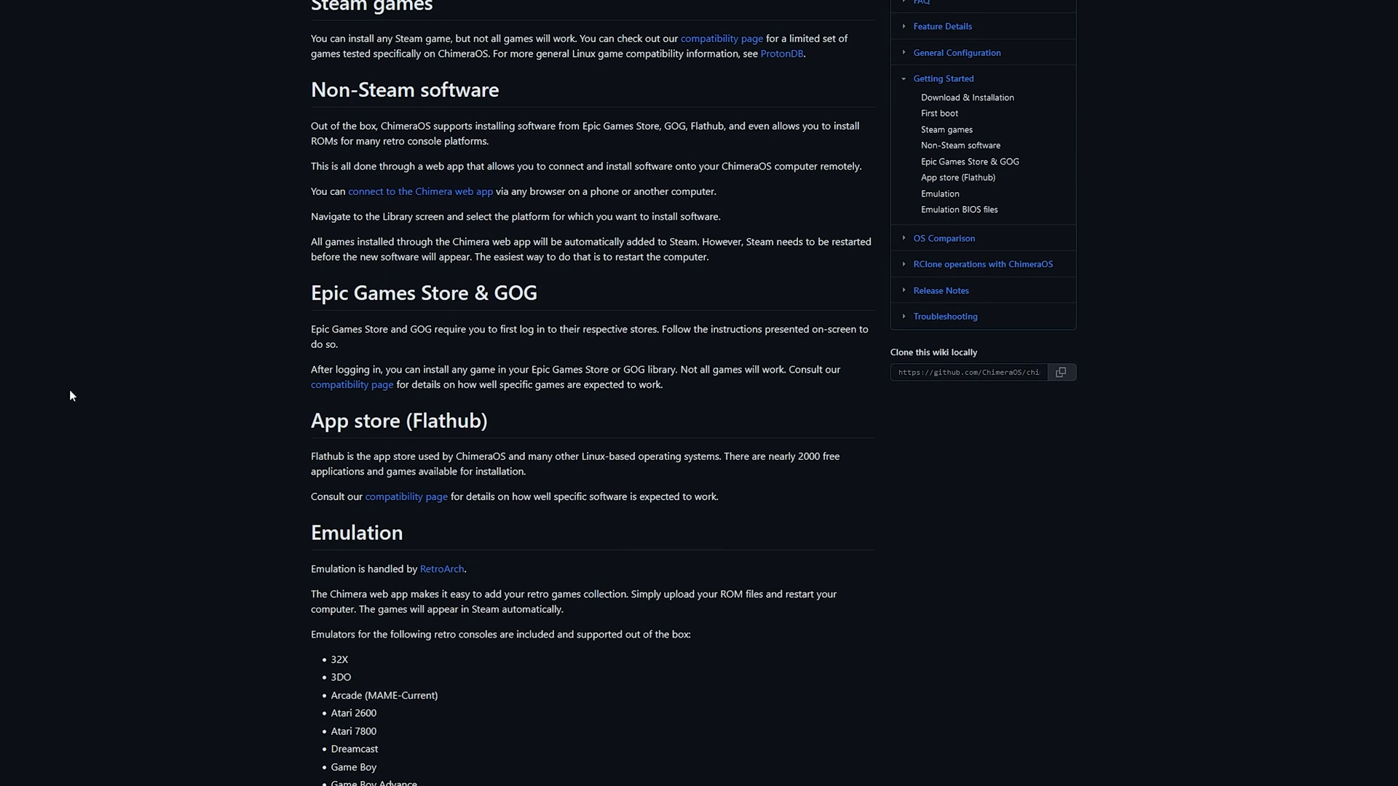
{"action": "scroll", "scroll_direction": "down", "scroll_amount": 3}
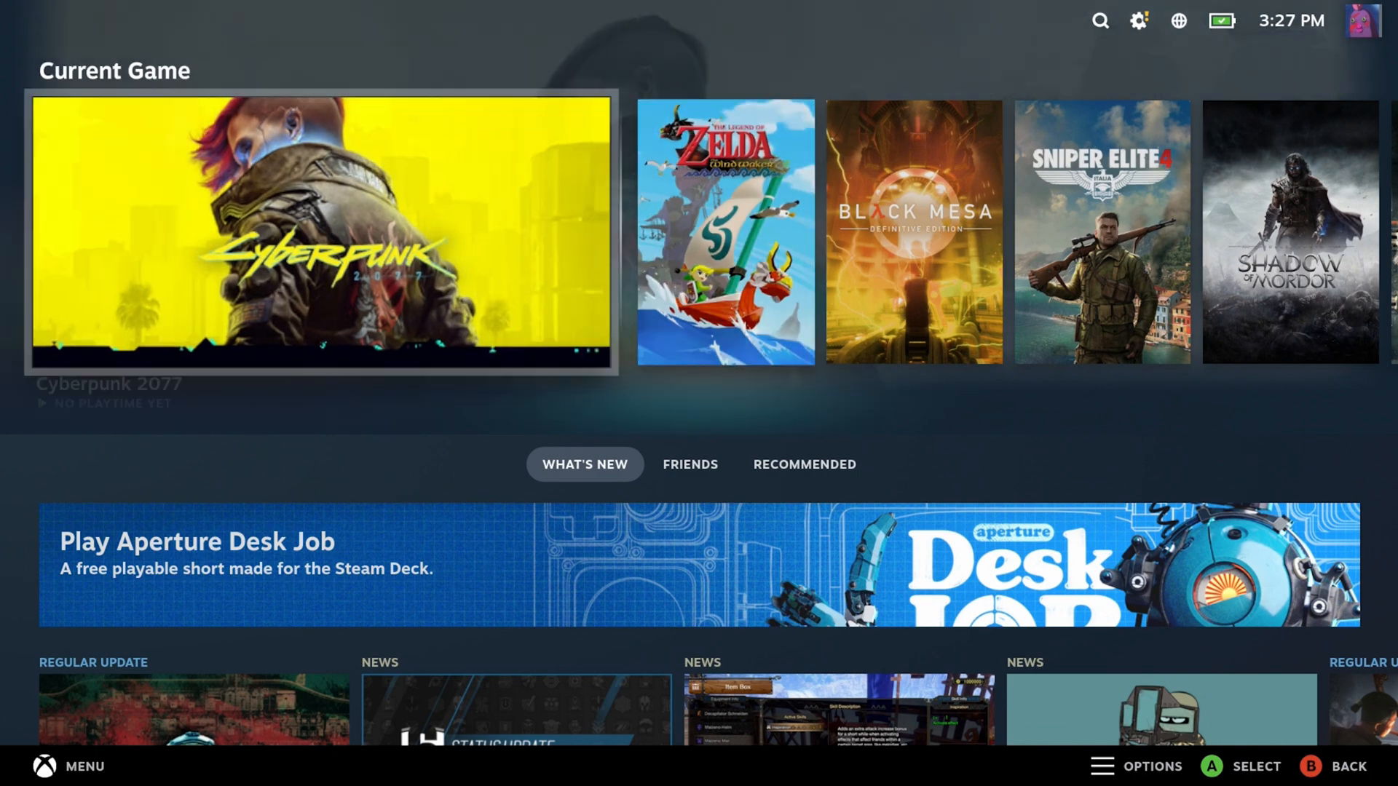
Open the Cyberpunk 2077 page from the Current Game tile
{"action": "left_click", "coordinate": [313, 233]}
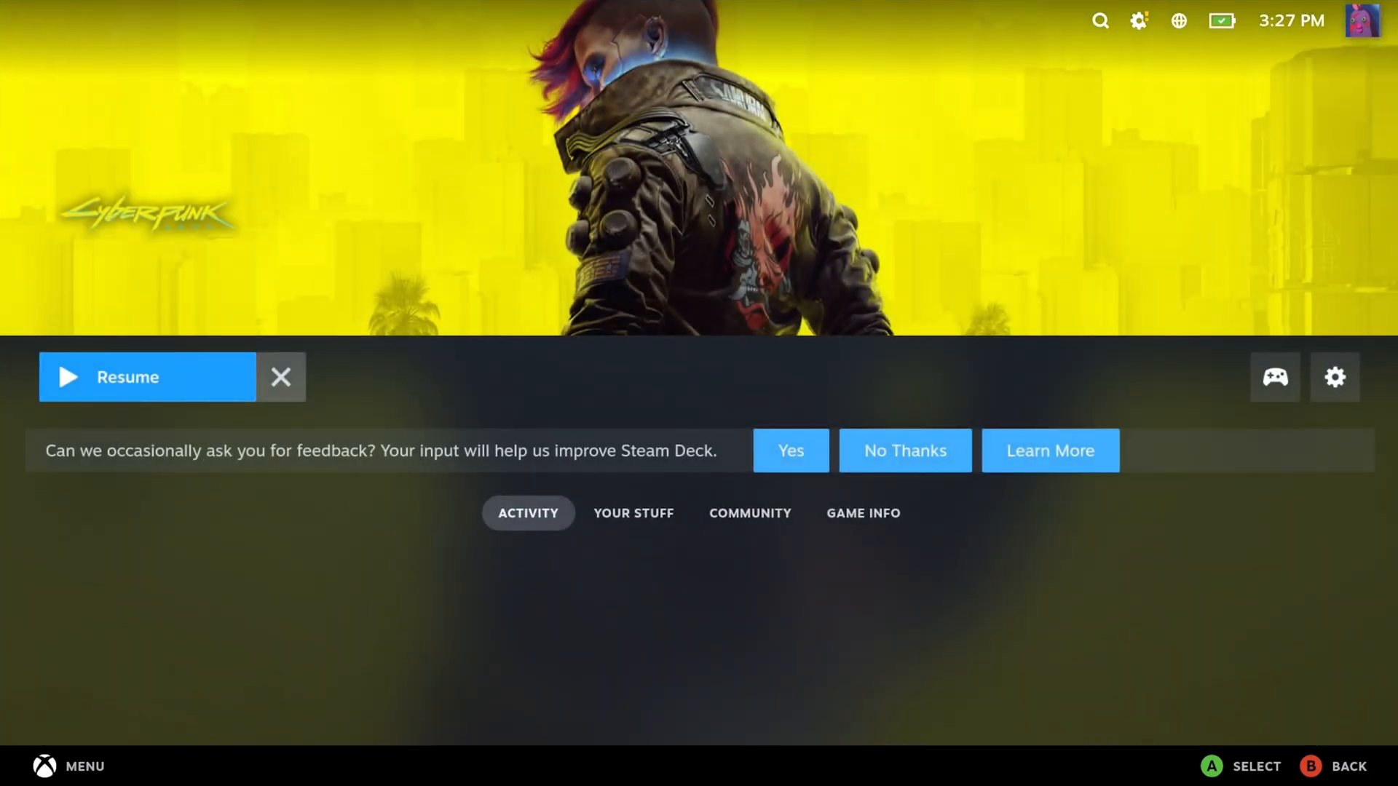